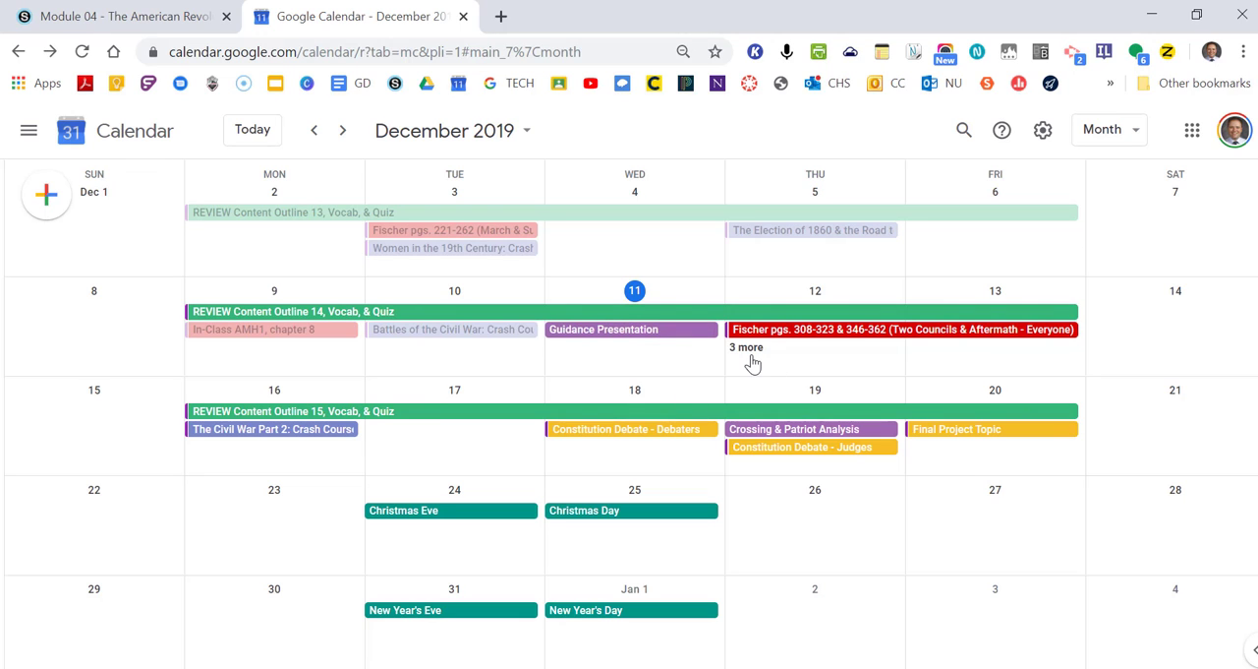
# Step: Expand Thursday, December 12 to show all of its scheduled events
pyautogui.click(745, 346)
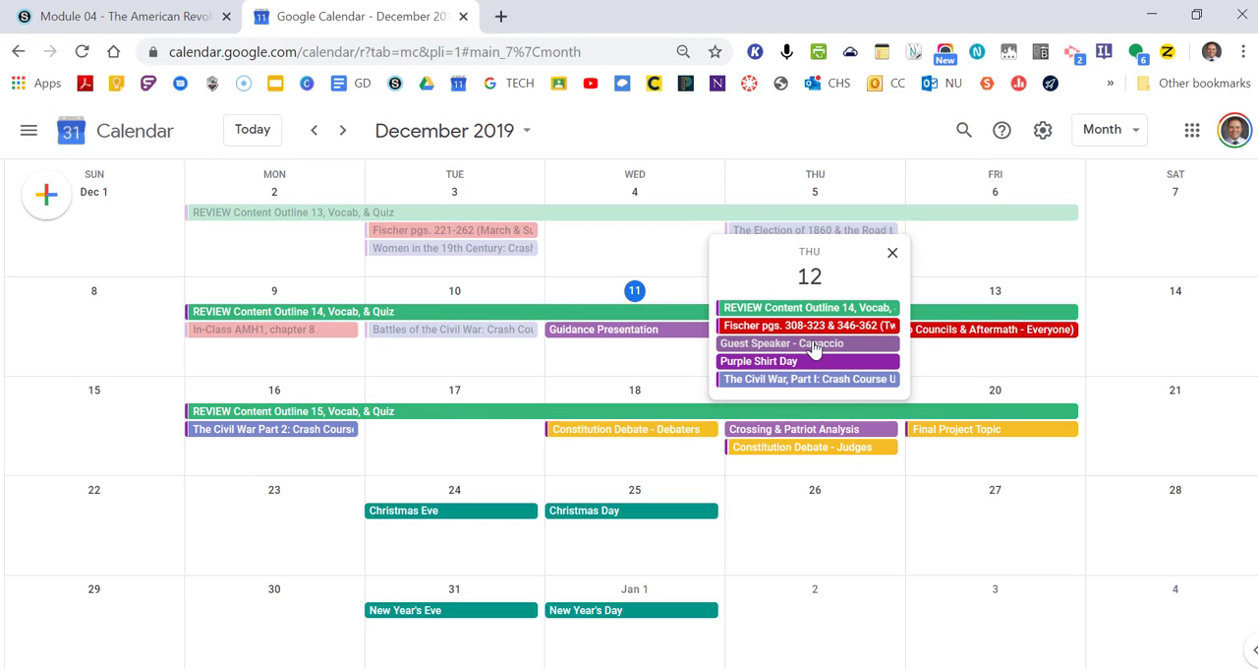
pyautogui.moveTo(824, 348)
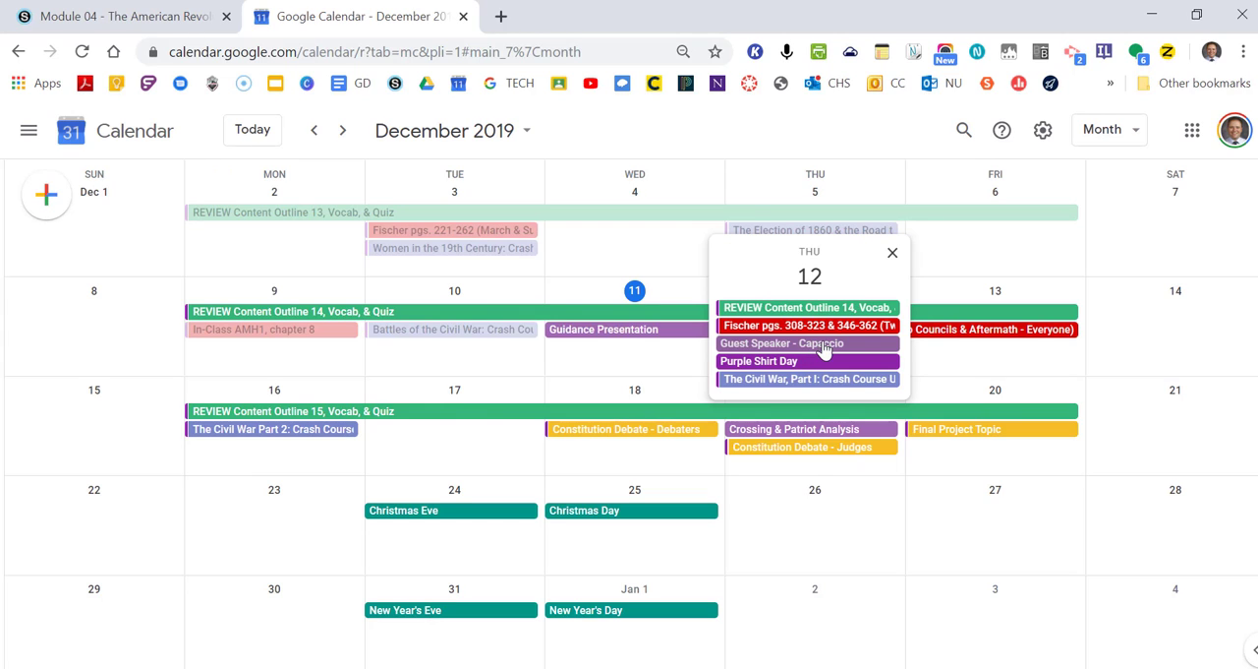
pyautogui.moveTo(865, 350)
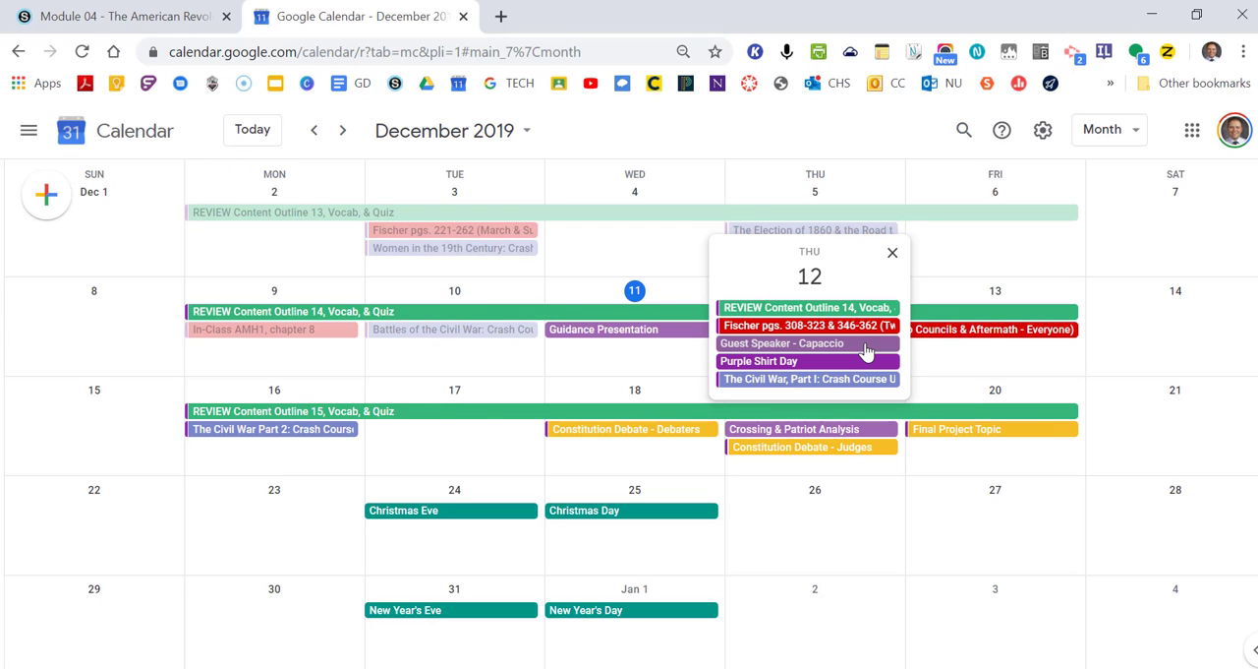
pyautogui.moveTo(838, 372)
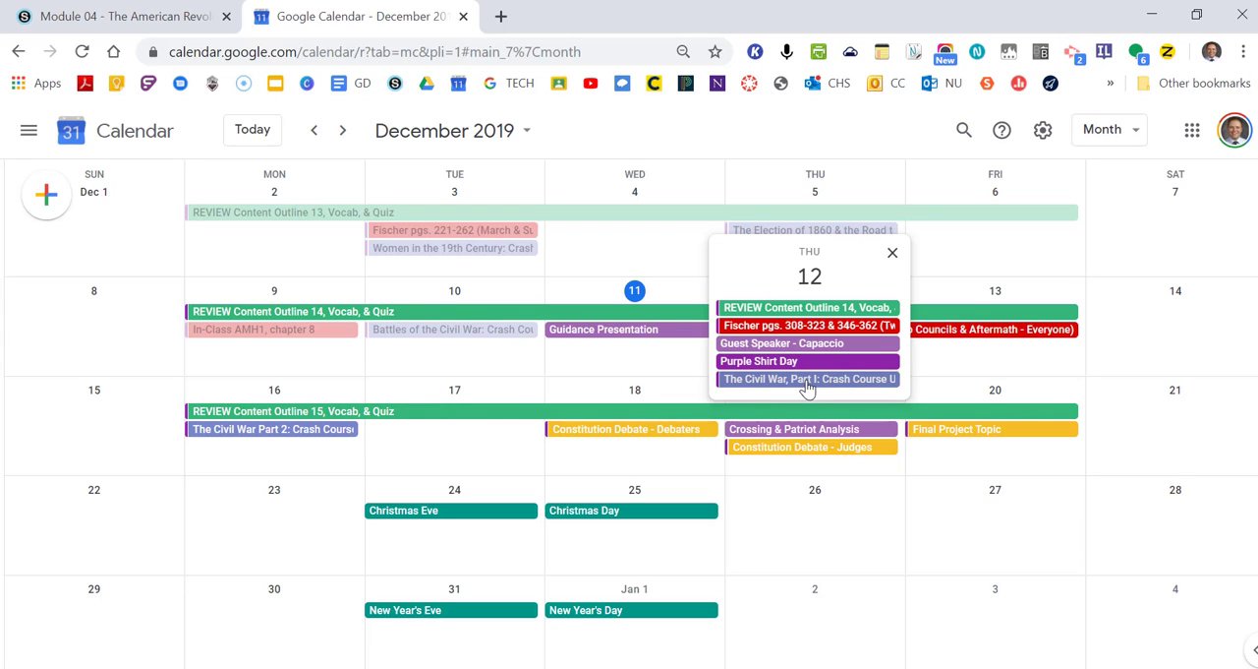
pyautogui.moveTo(802, 338)
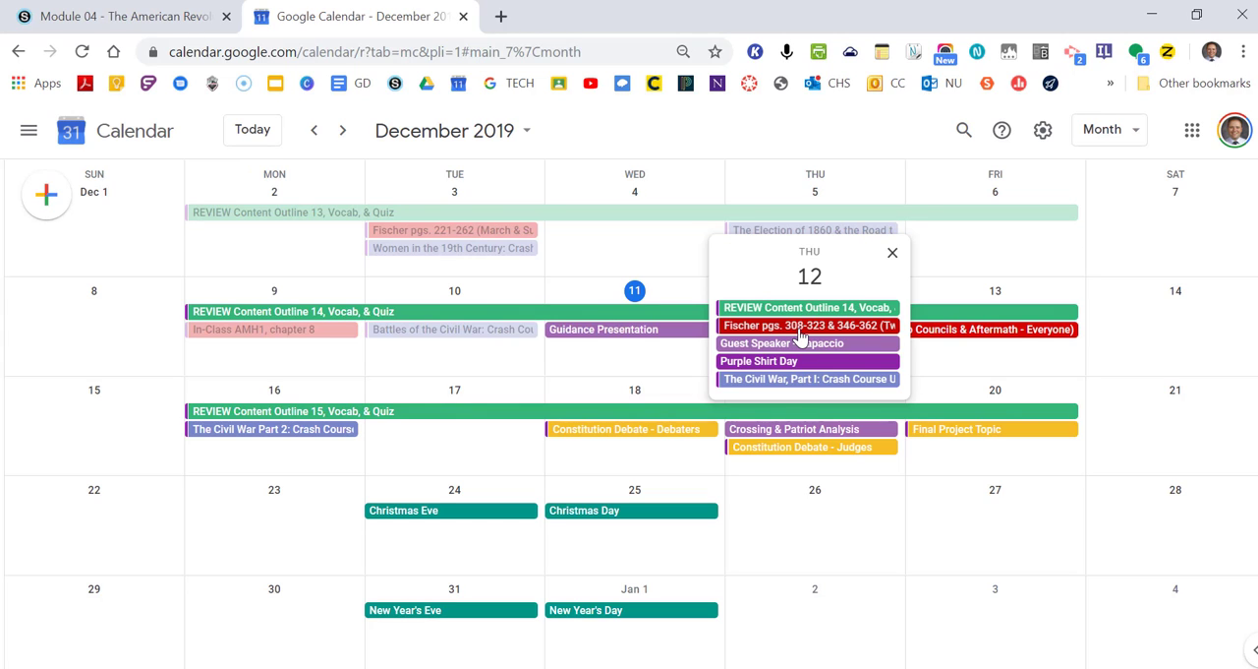
pyautogui.moveTo(846, 339)
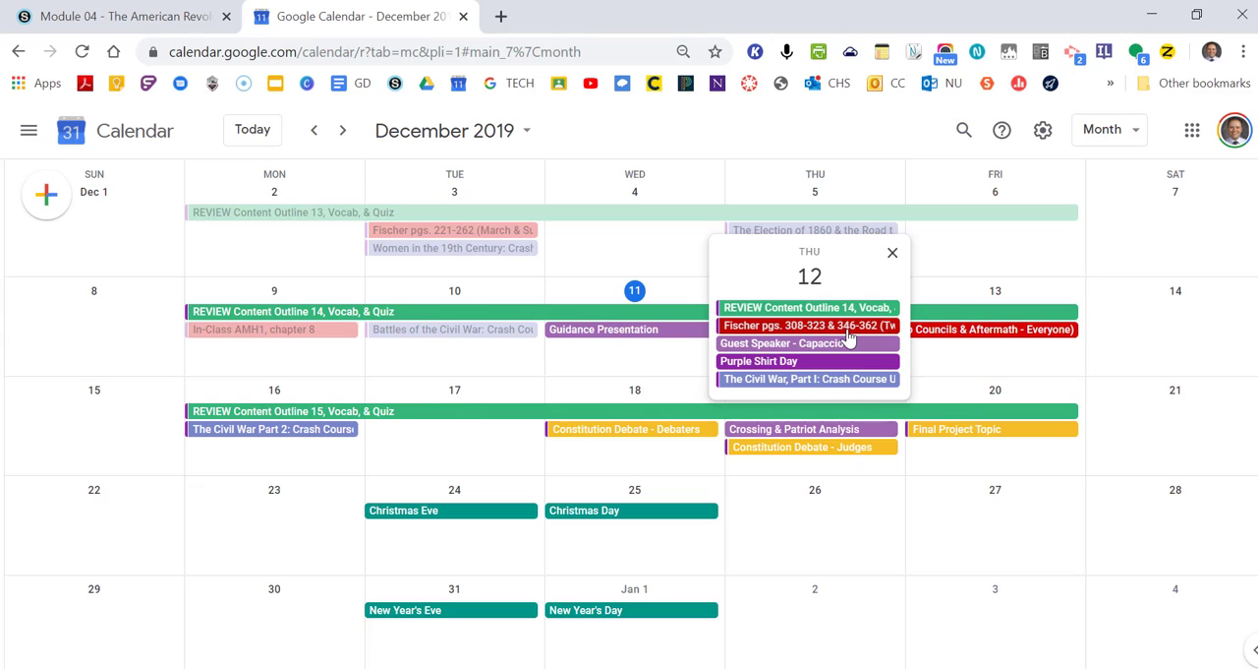
pyautogui.moveTo(905, 358)
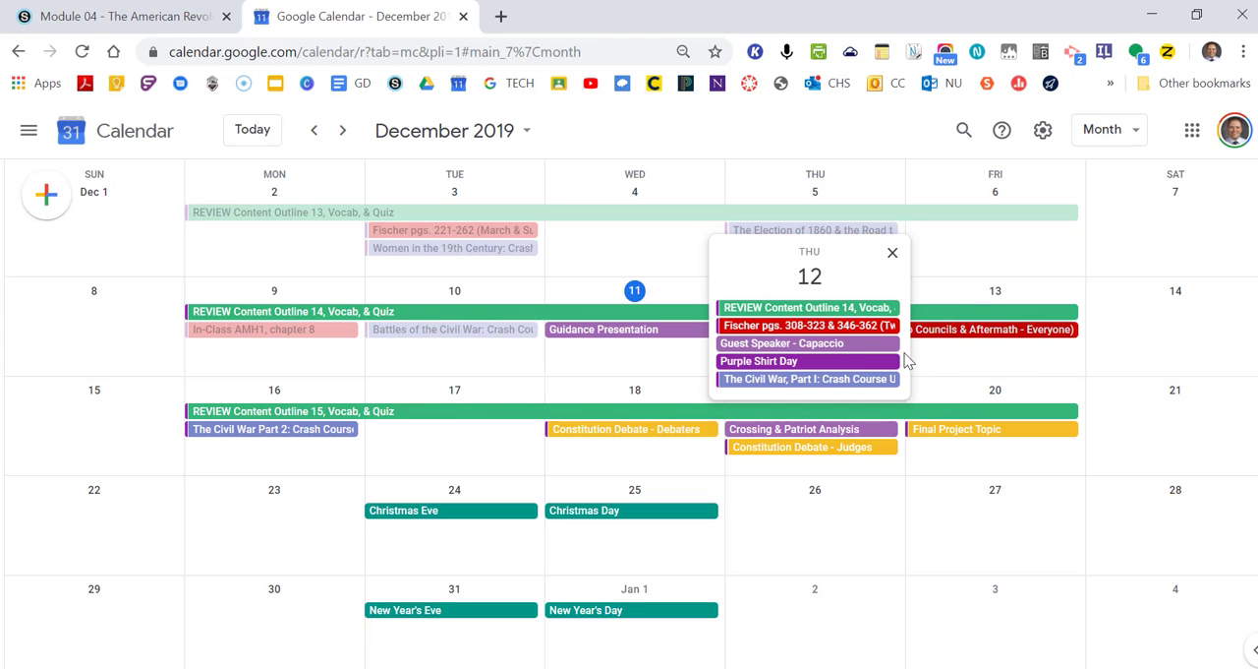
pyautogui.moveTo(838, 340)
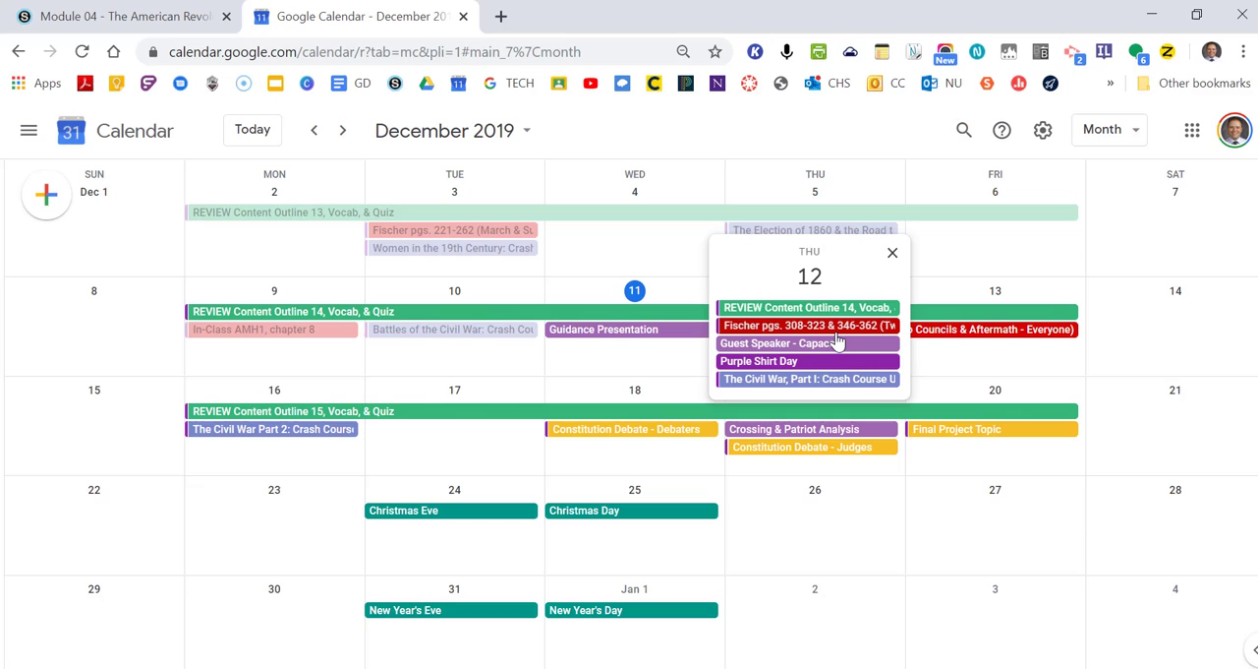
pyautogui.moveTo(804, 343)
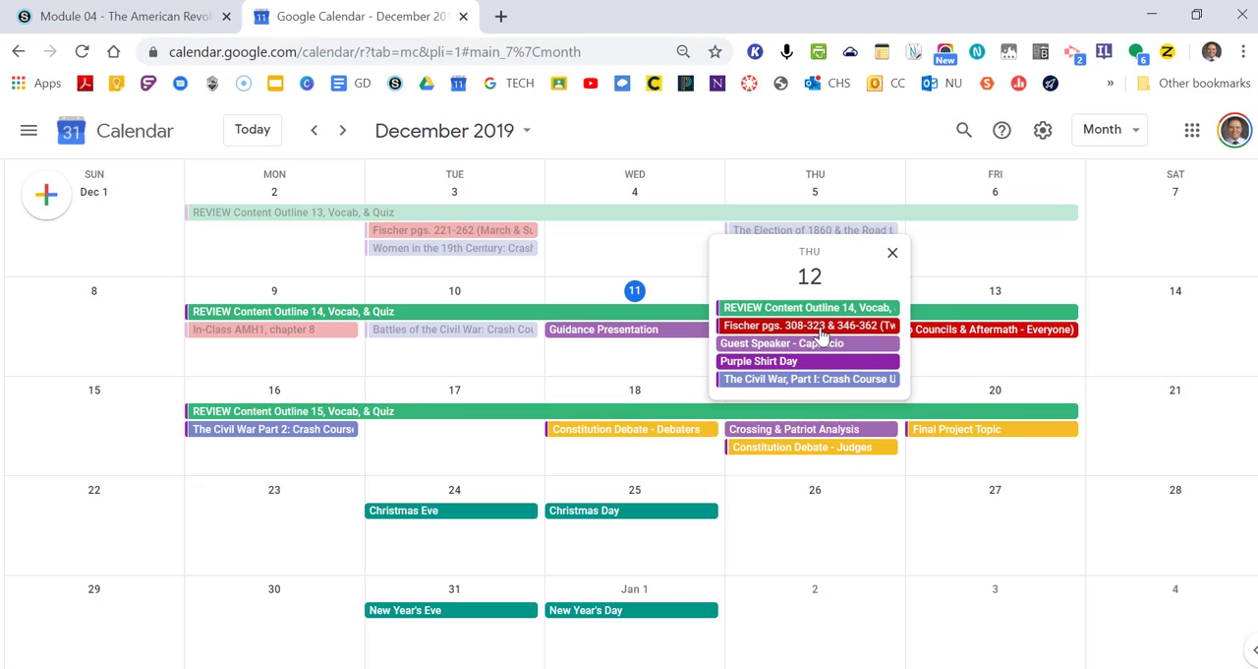
pyautogui.moveTo(881, 338)
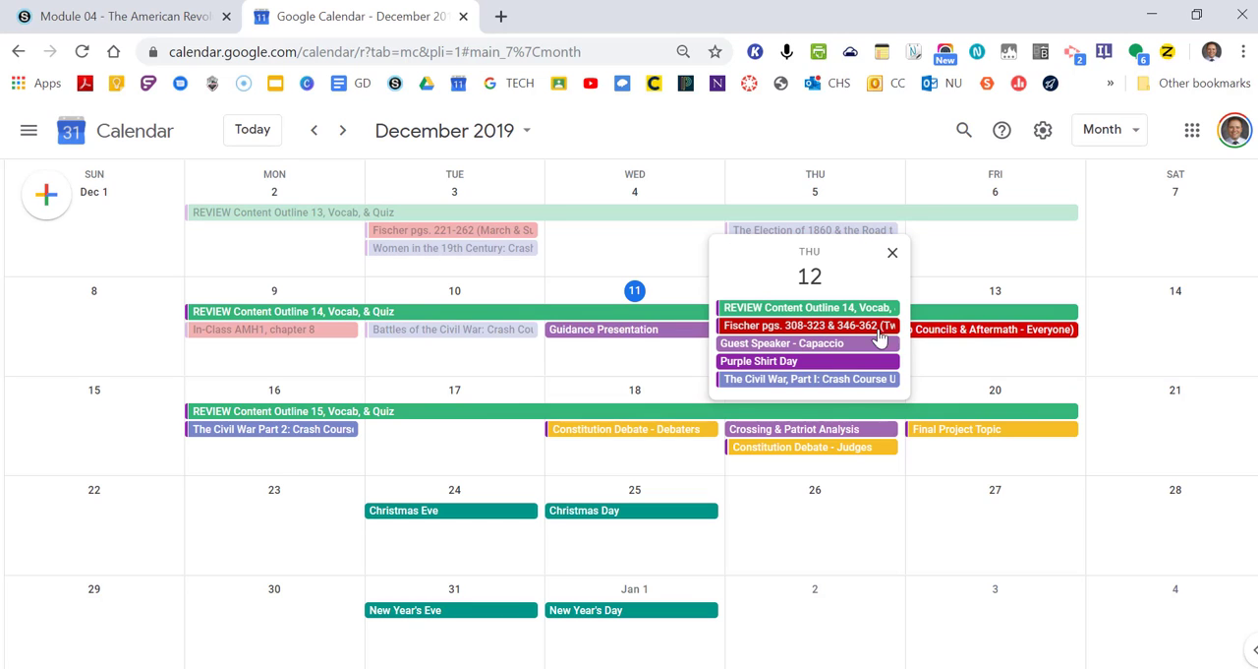
pyautogui.moveTo(873, 338)
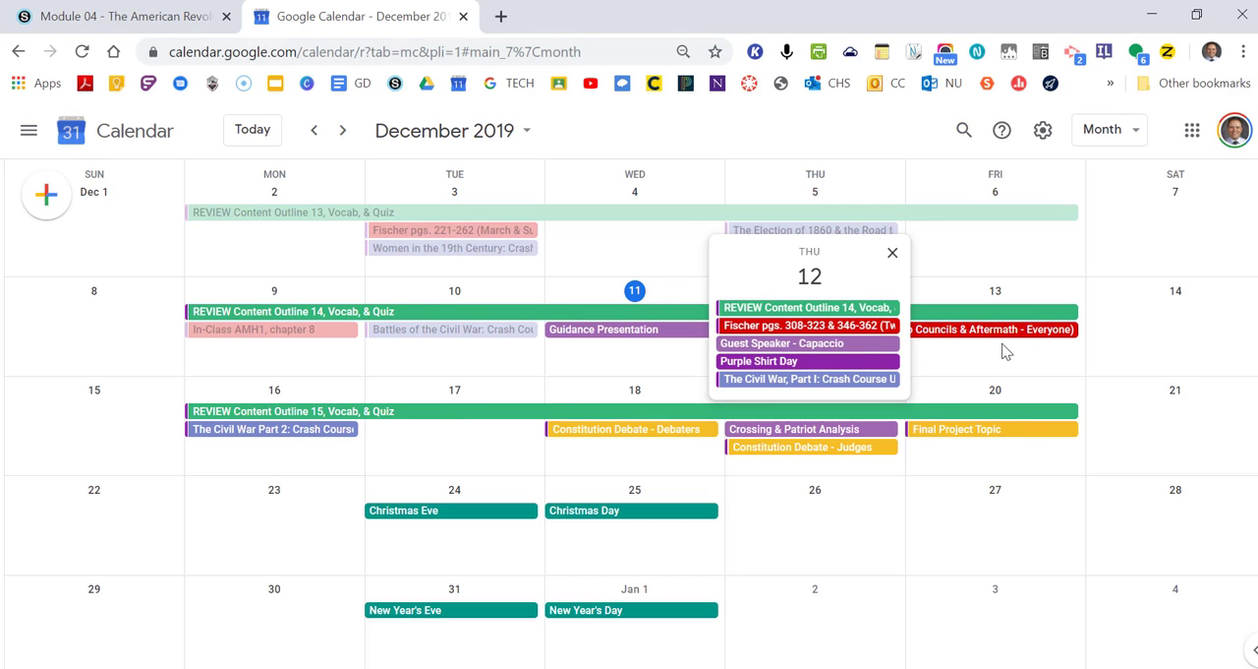
# Step: Return to Module 04 materials and open IN-CLASS Fischer - Two Councils Notes
pyautogui.click(118, 16)
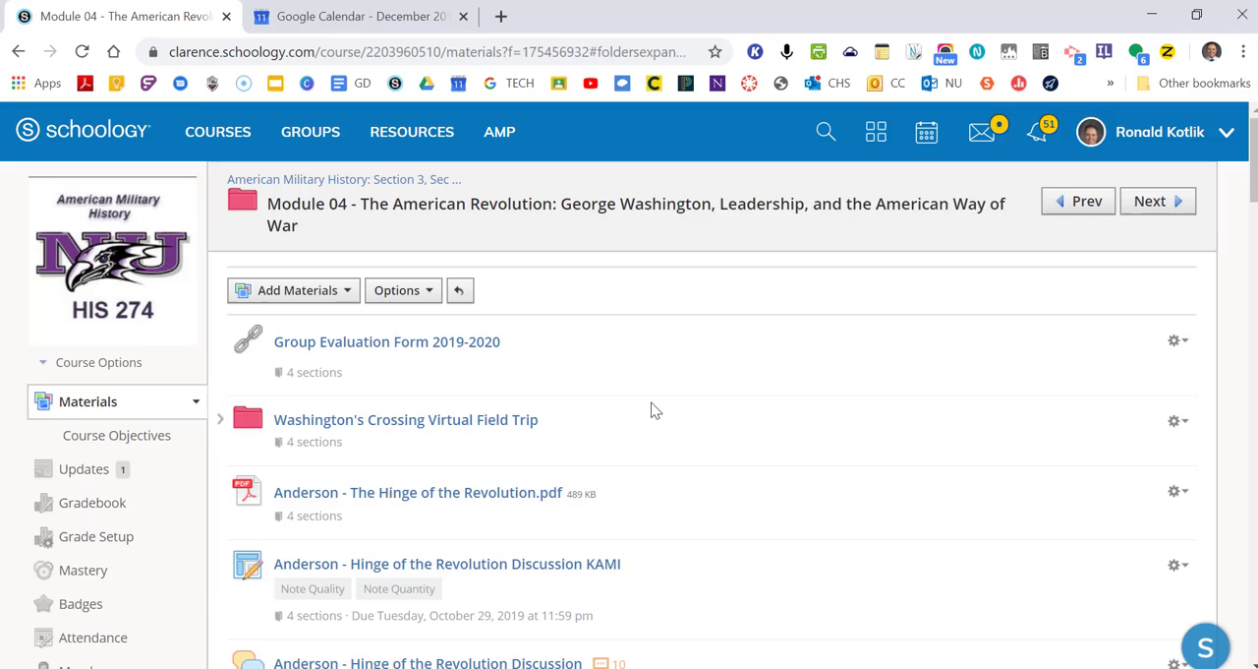
pyautogui.scroll(-3)
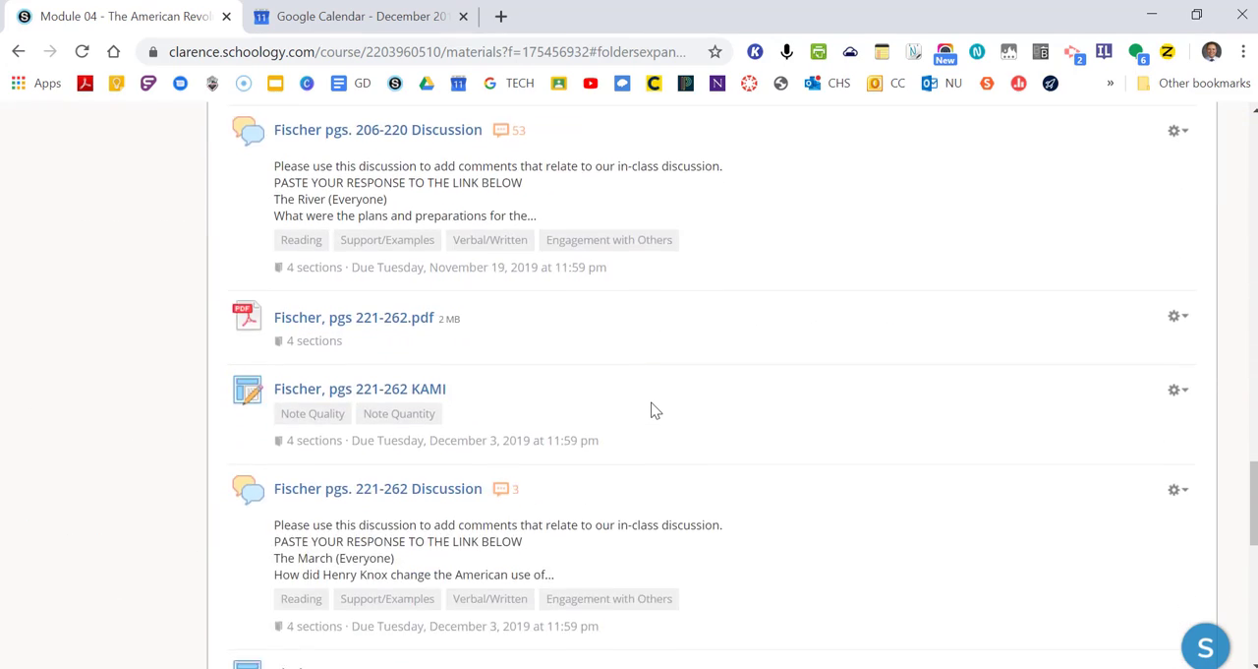
pyautogui.scroll(-3)
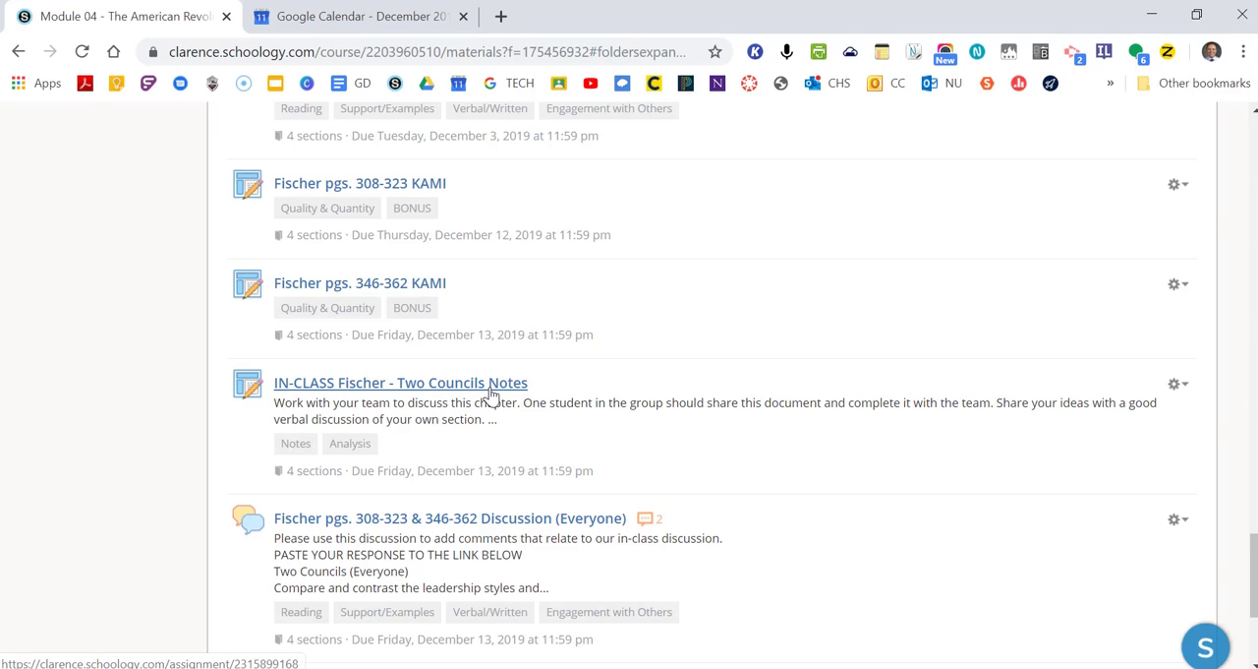
pyautogui.click(401, 382)
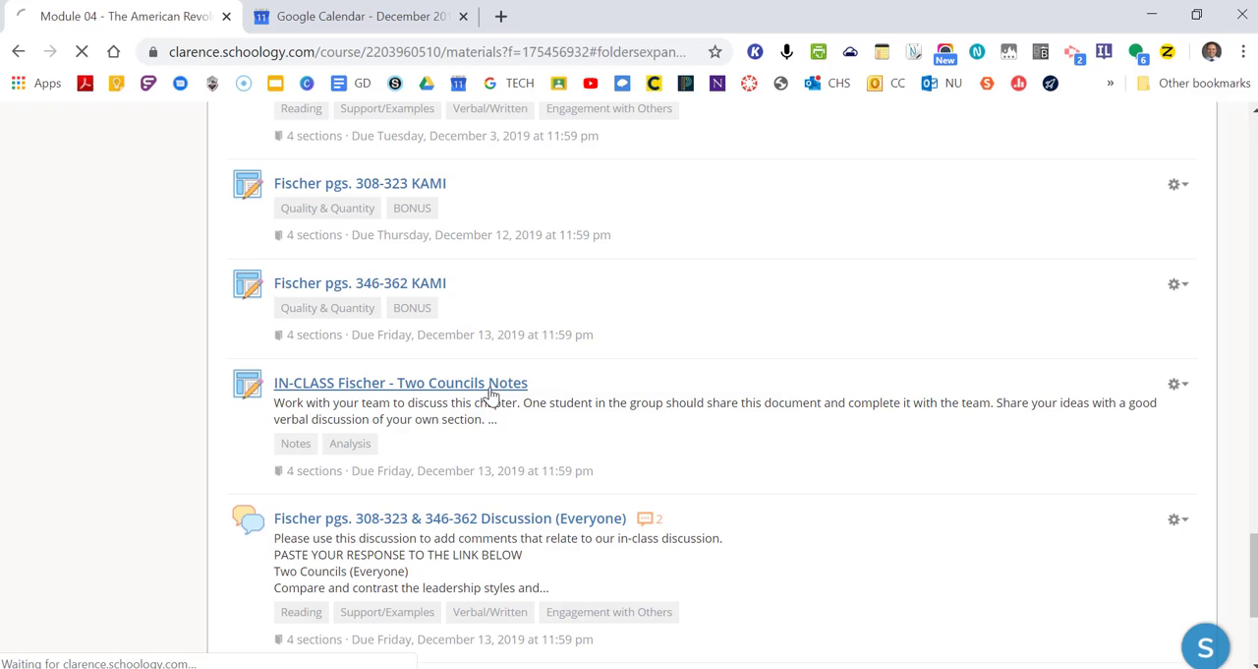
# Step: Open the linked Fischer 308-323 & 346-362 Leadership Analysis Sheet in Google Docs
pyautogui.click(401, 382)
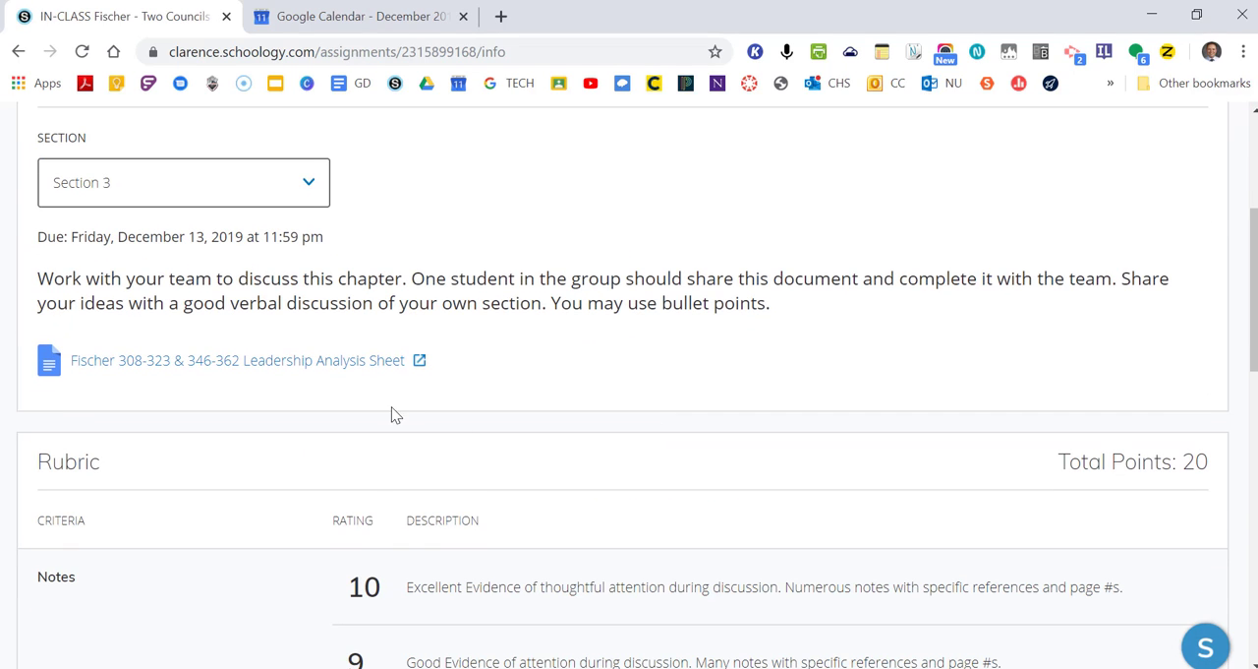
pyautogui.click(236, 360)
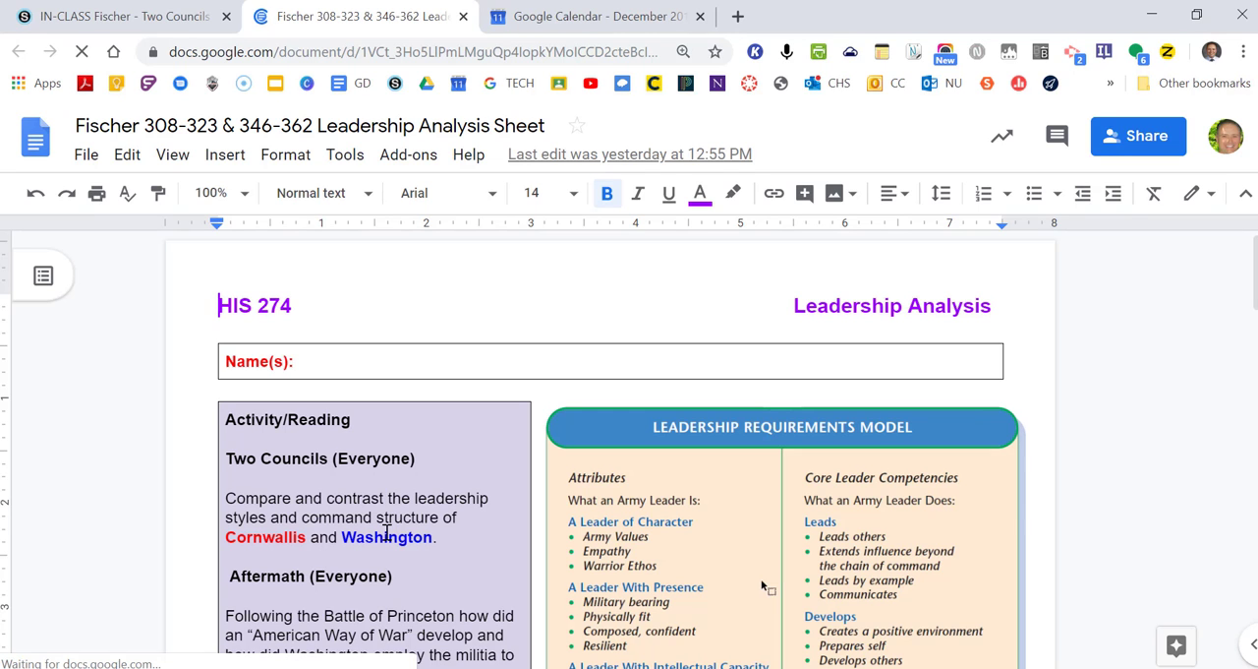
# Step: Scroll through the Leadership Analysis Sheet's leadership tables in Google Docs
pyautogui.scroll(-3)
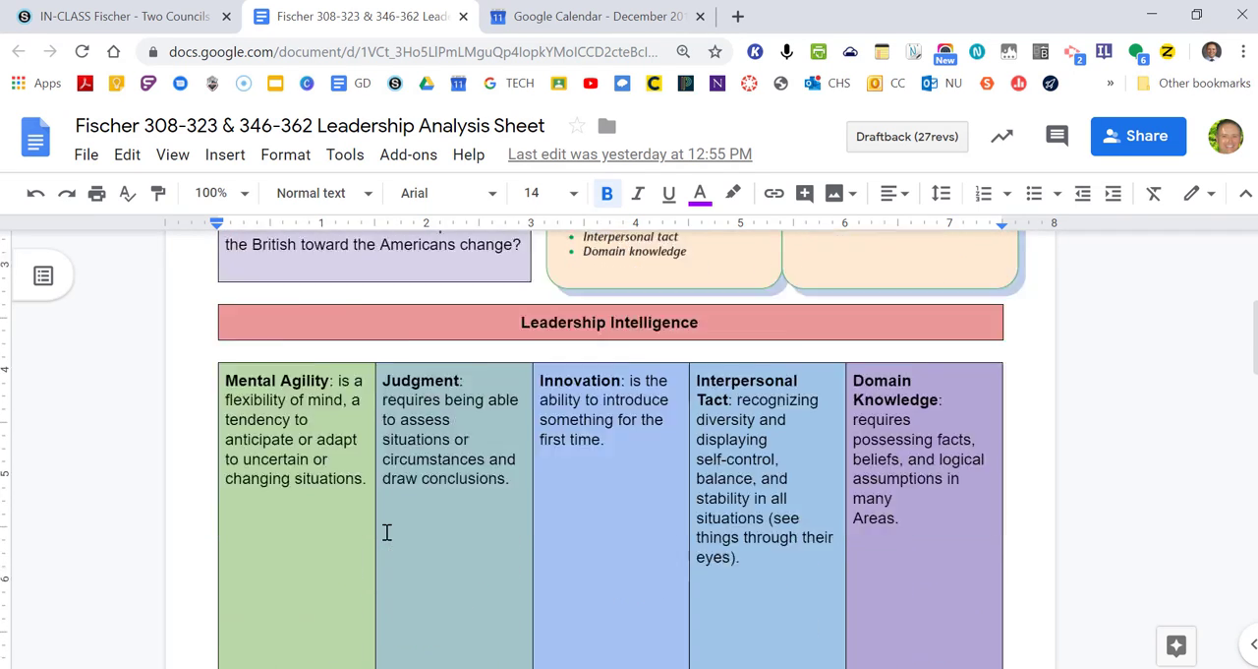
pyautogui.scroll(-3)
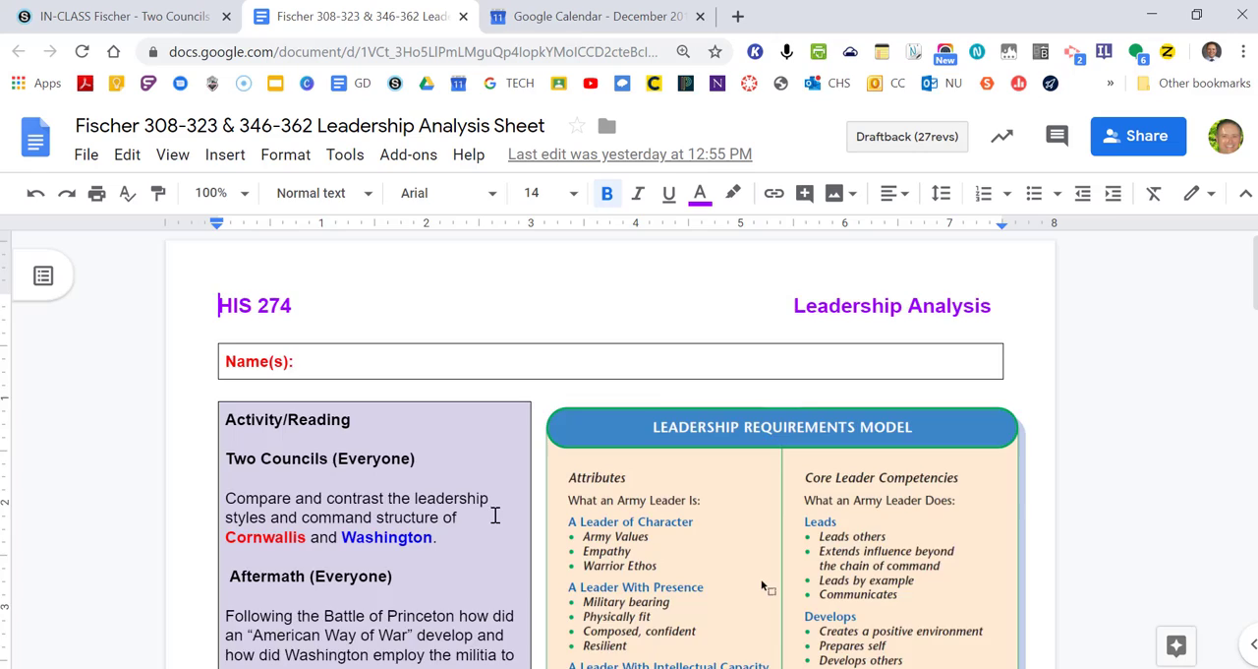
pyautogui.scroll(-3)
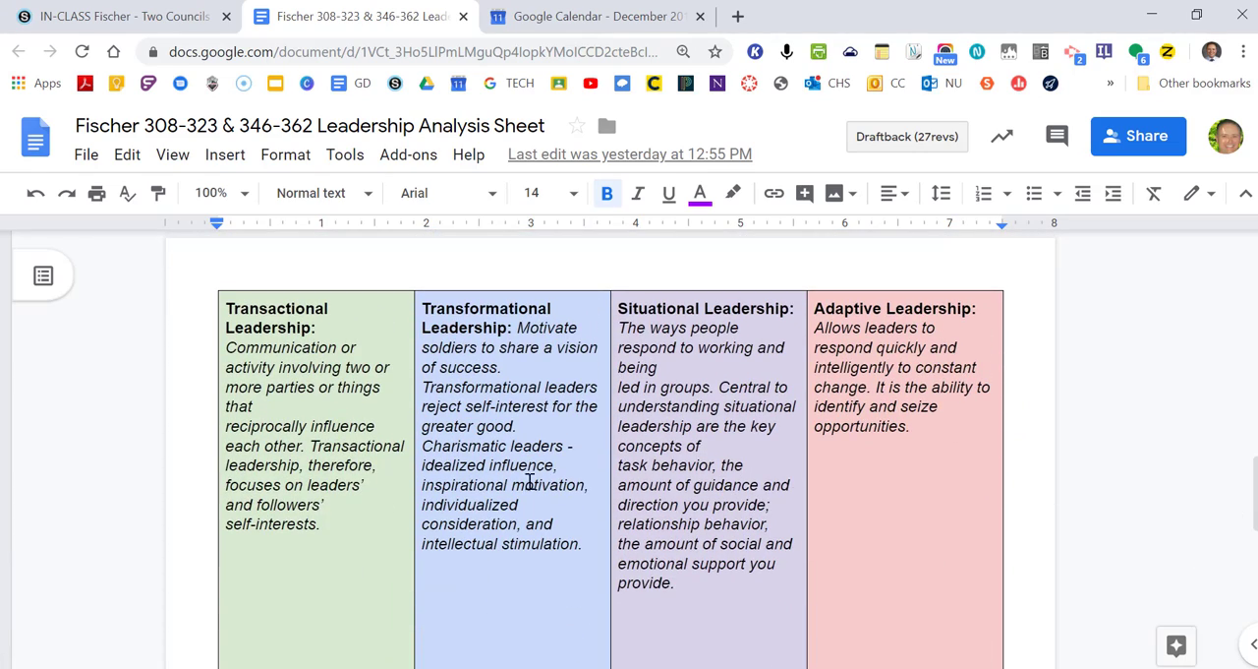
pyautogui.scroll(-3)
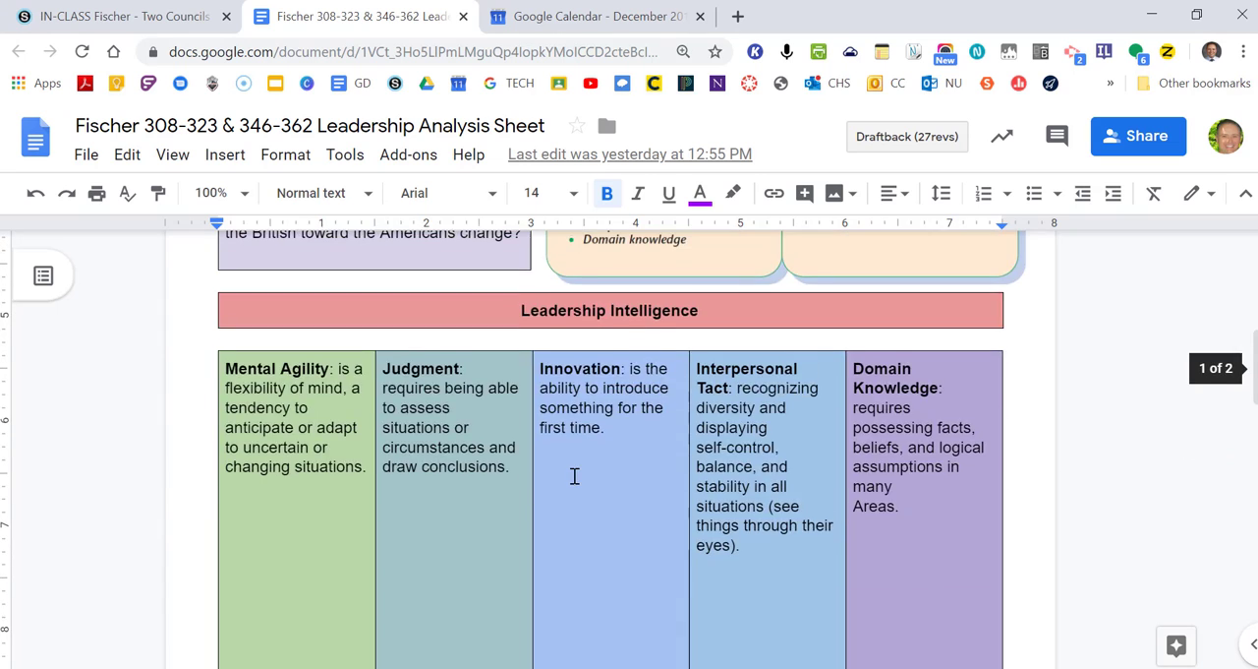
pyautogui.scroll(-3)
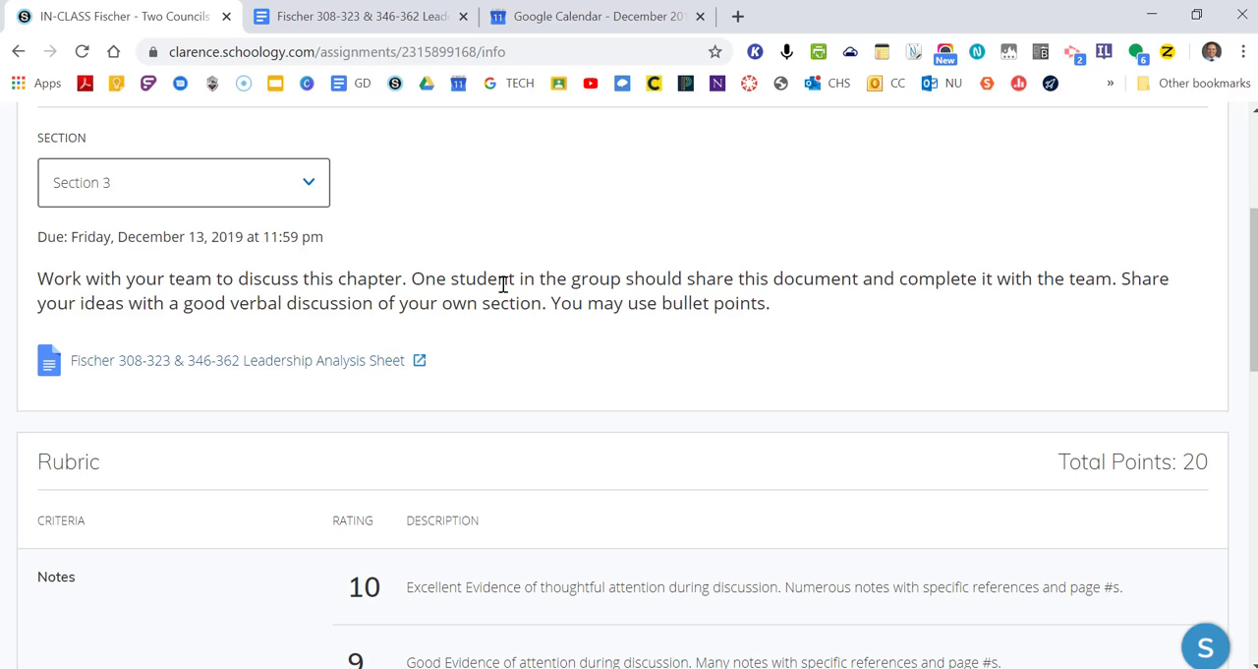
# Step: Open the Fischer pgs. 308-323 & 346-362 Discussion (Everyone) from the materials list
pyautogui.scroll(3)
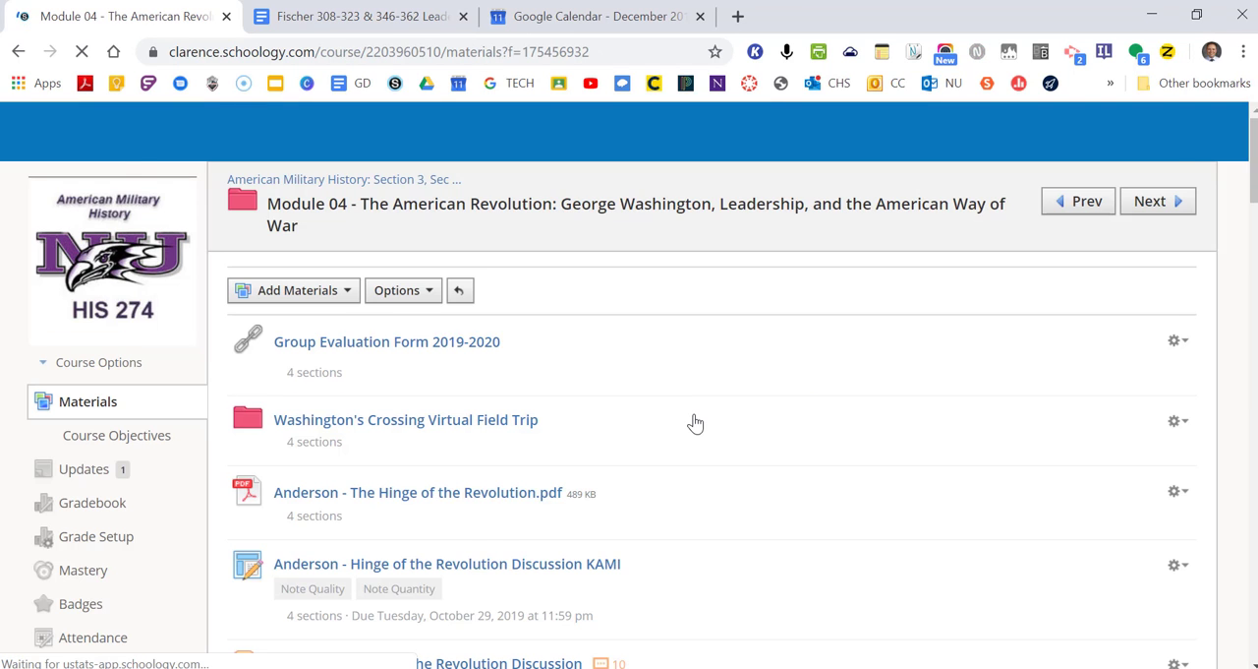
pyautogui.scroll(-3)
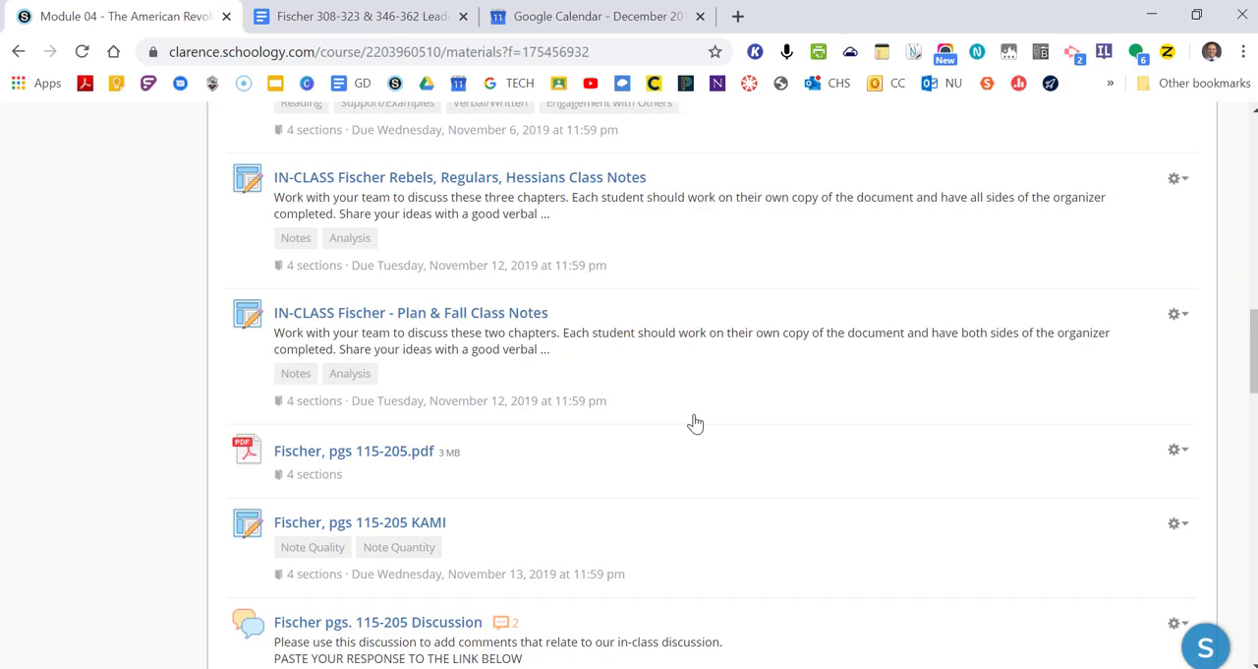
pyautogui.scroll(-3)
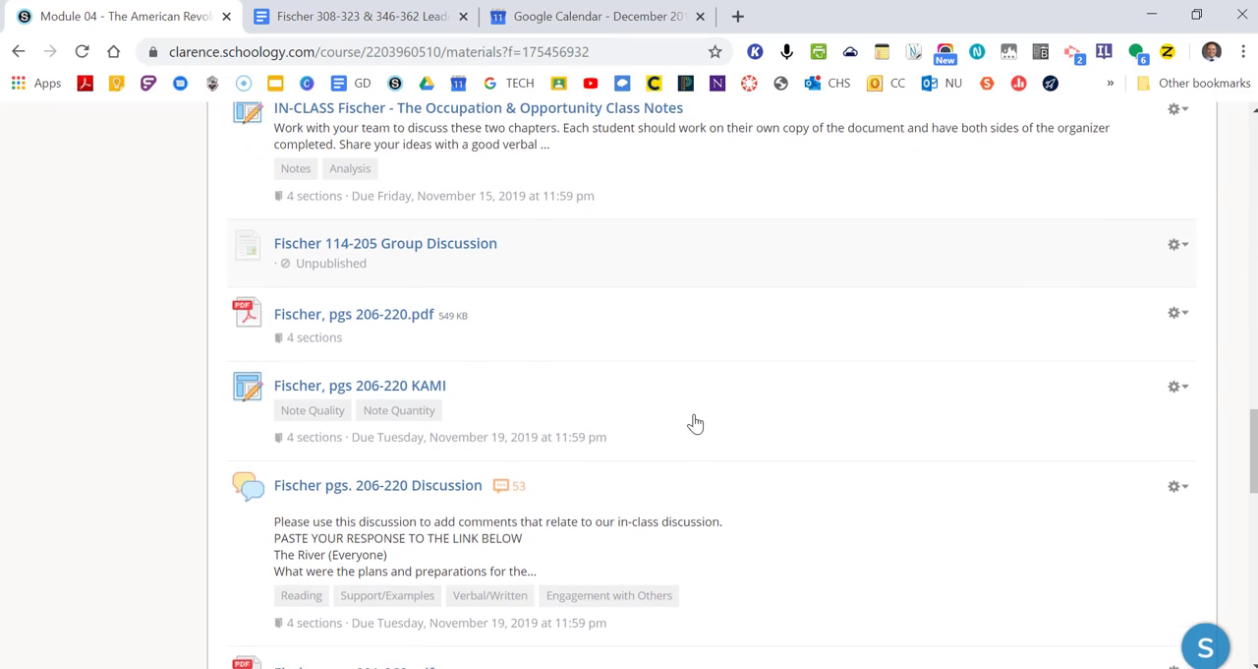
pyautogui.scroll(-3)
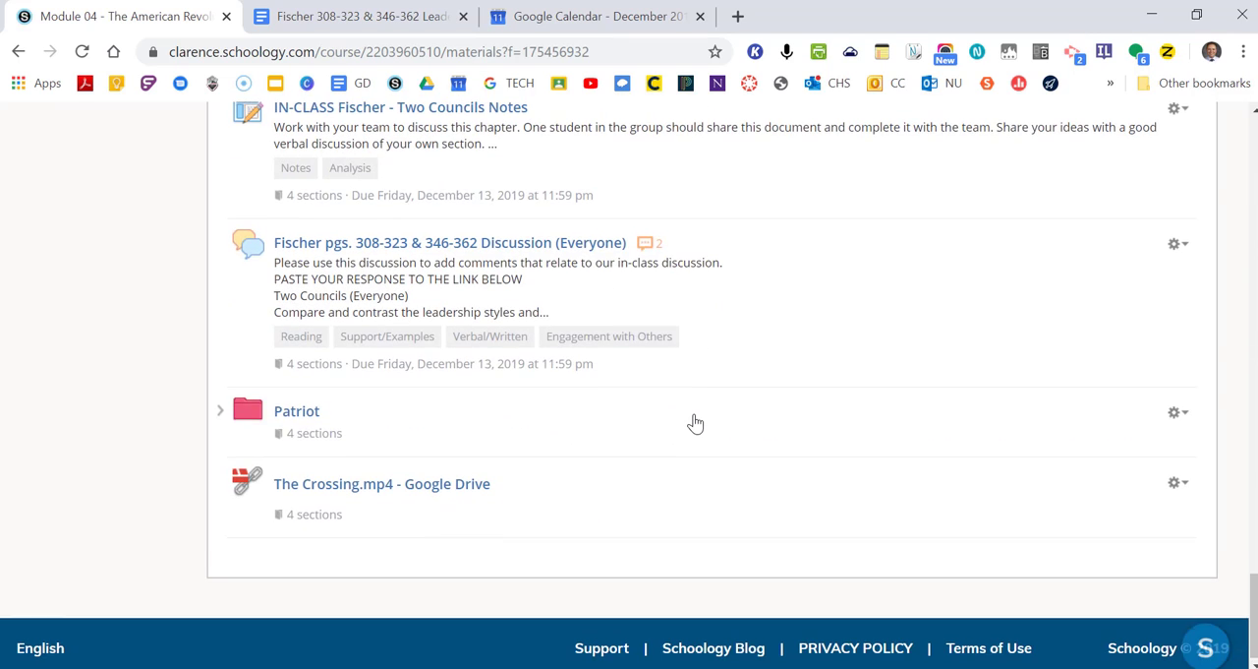
pyautogui.click(449, 246)
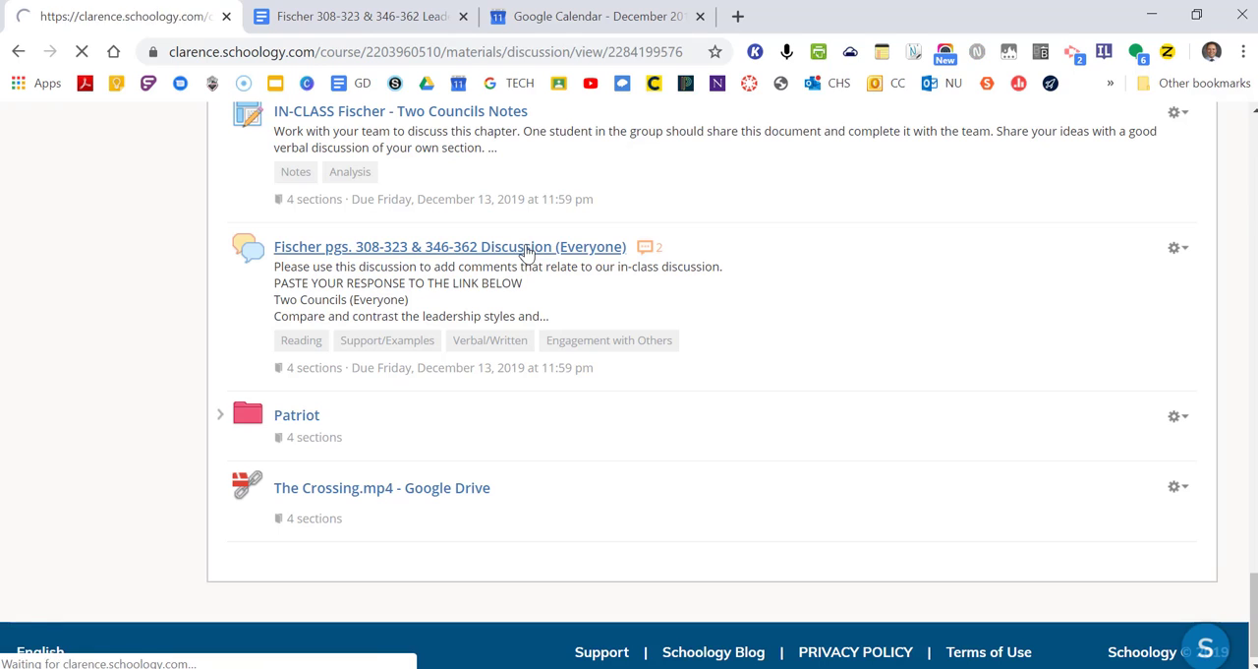
pyautogui.click(448, 247)
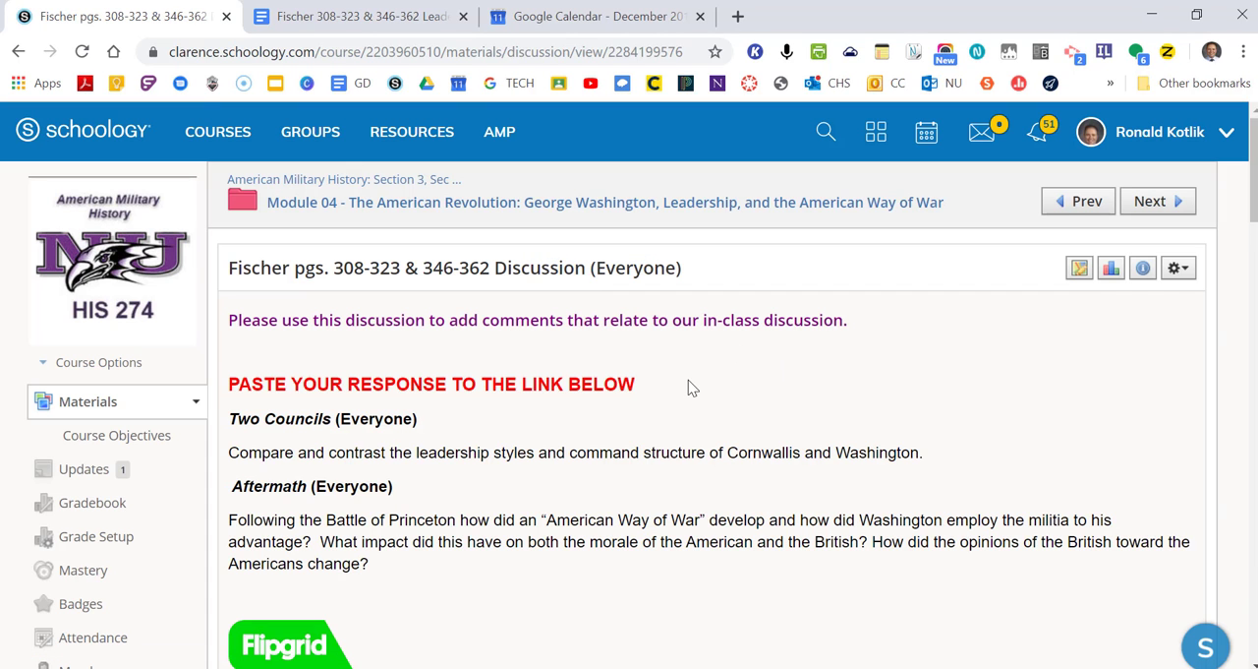
pyautogui.moveTo(609, 508)
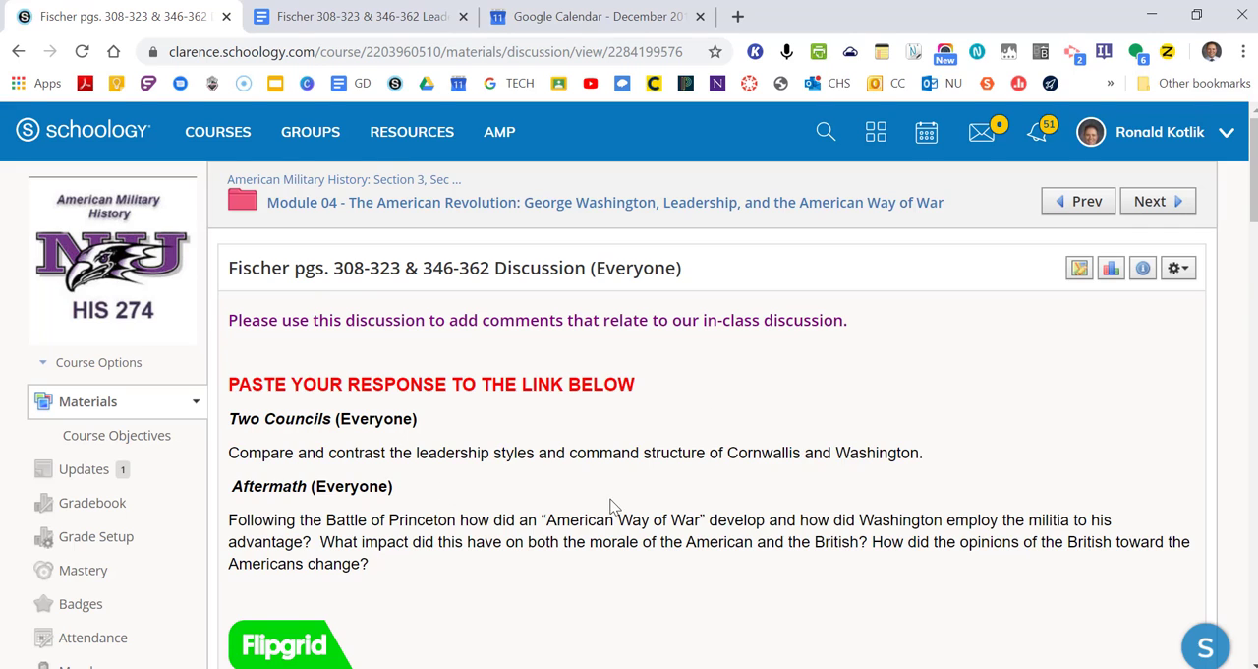
pyautogui.scroll(-3)
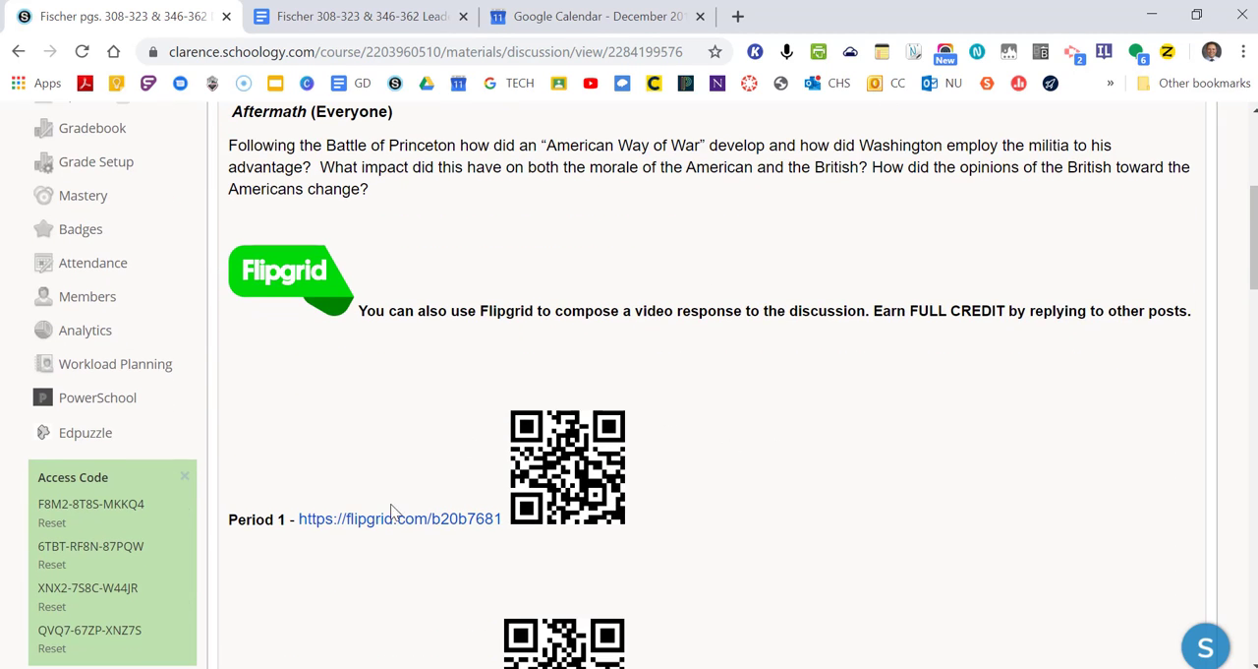
pyautogui.scroll(-3)
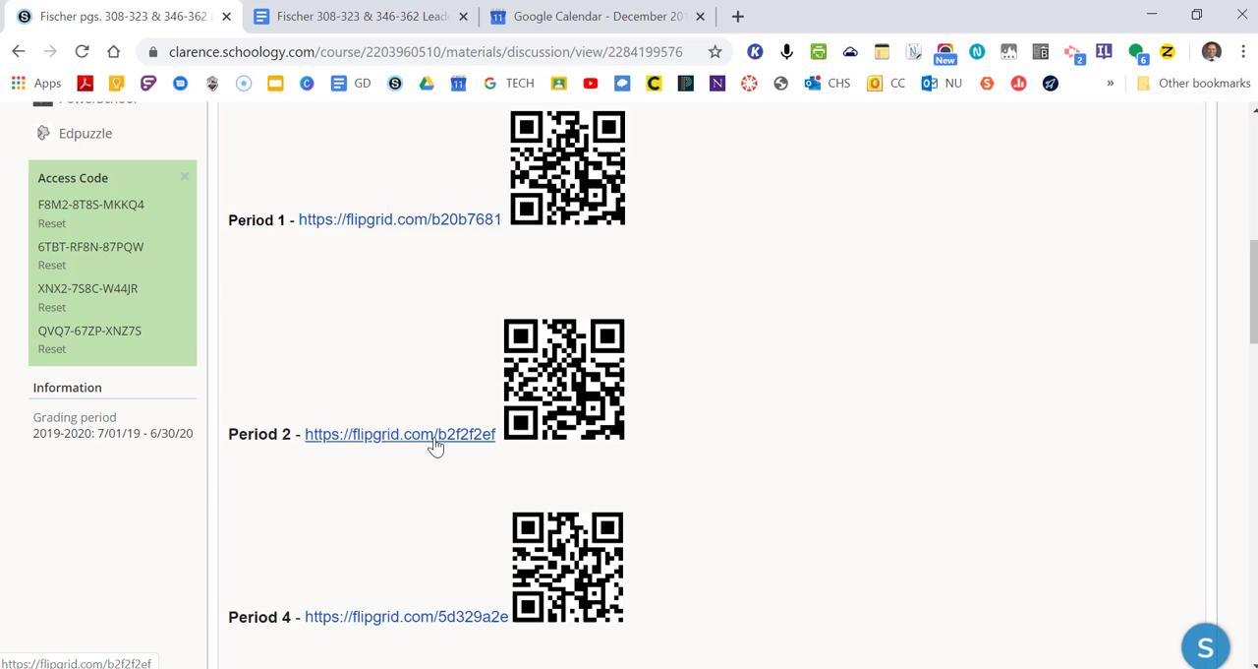
pyautogui.scroll(-3)
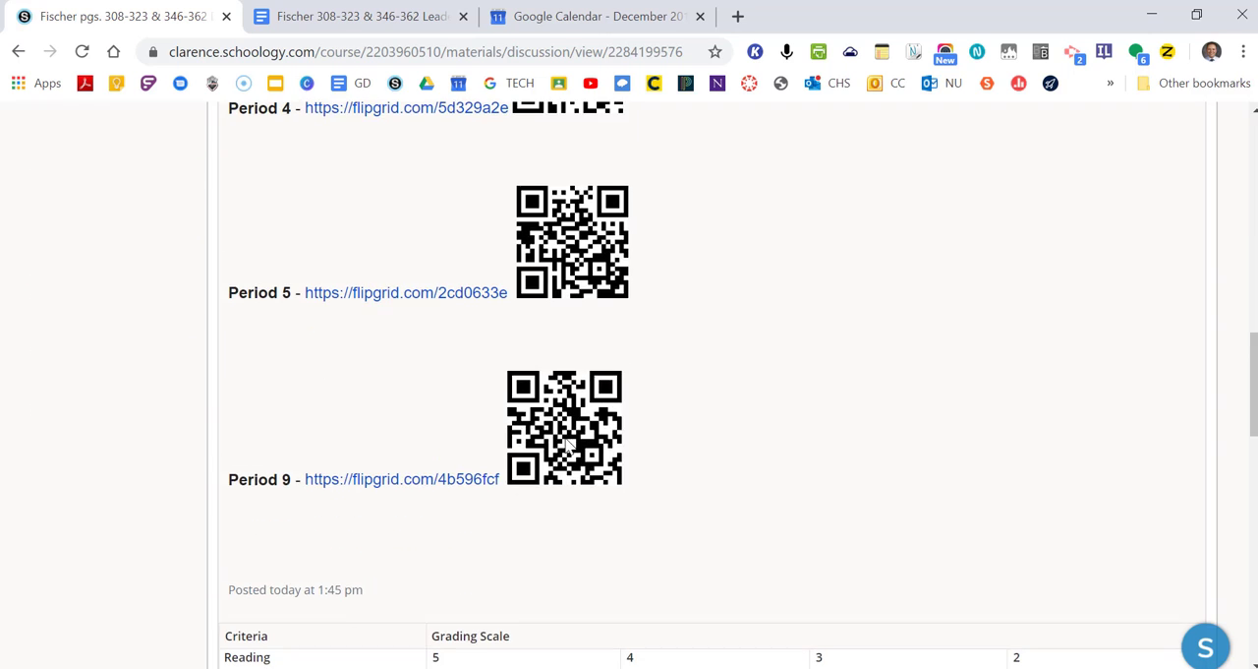
pyautogui.scroll(-3)
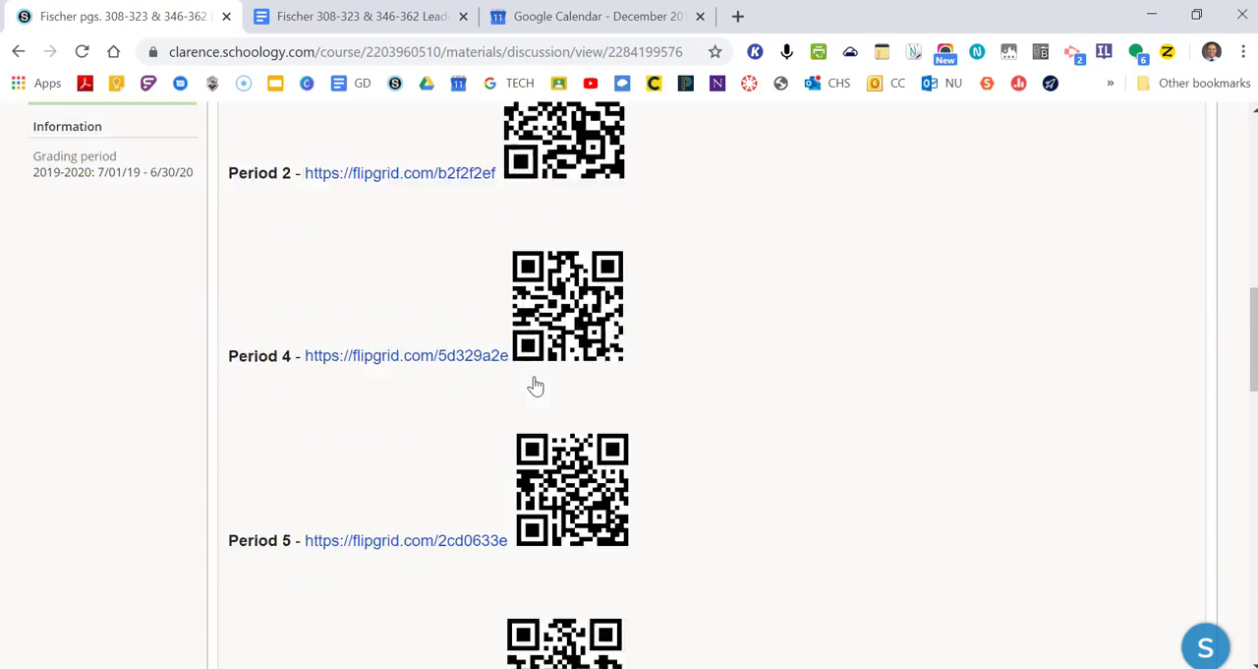
pyautogui.scroll(3)
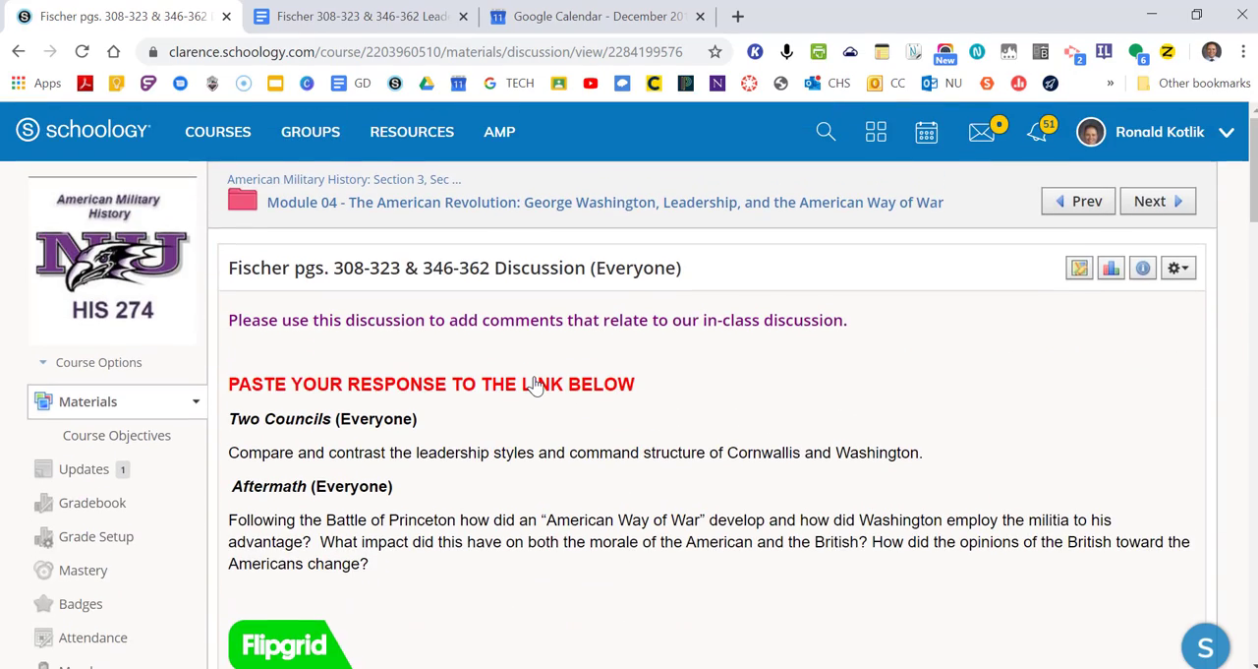
pyautogui.scroll(-3)
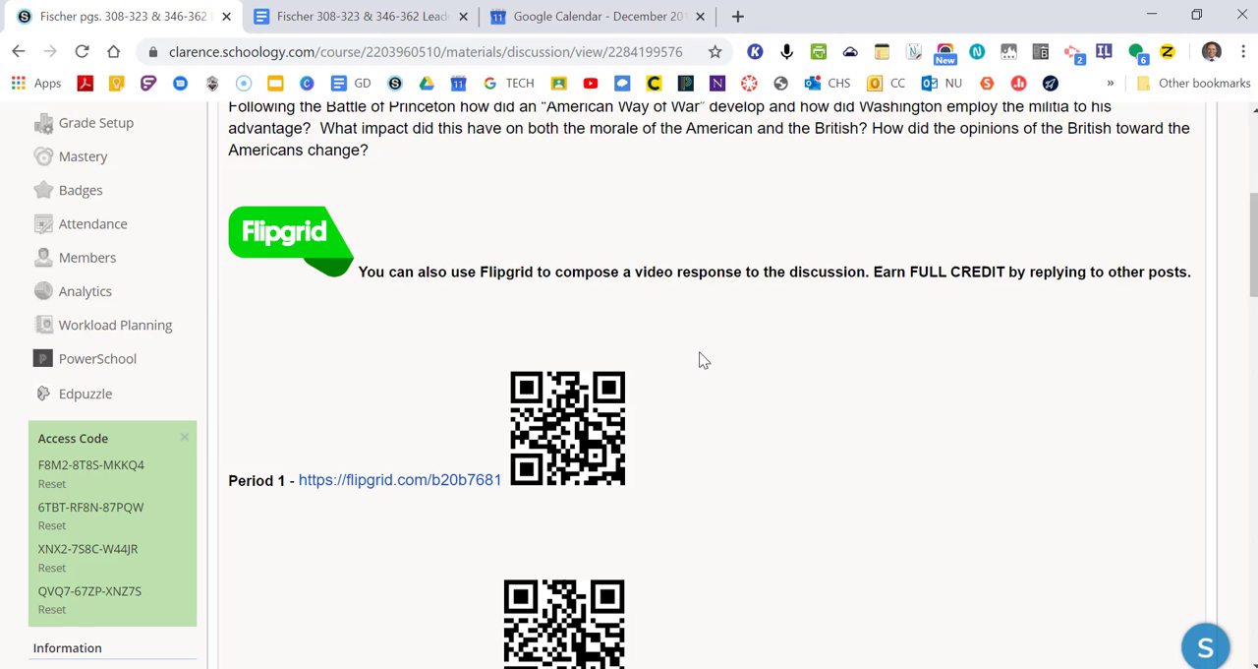